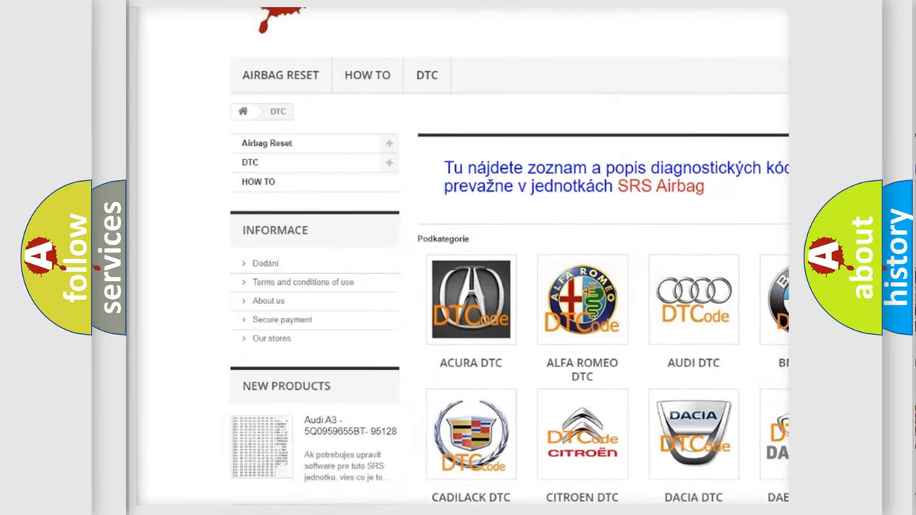
scroll("down", 3)
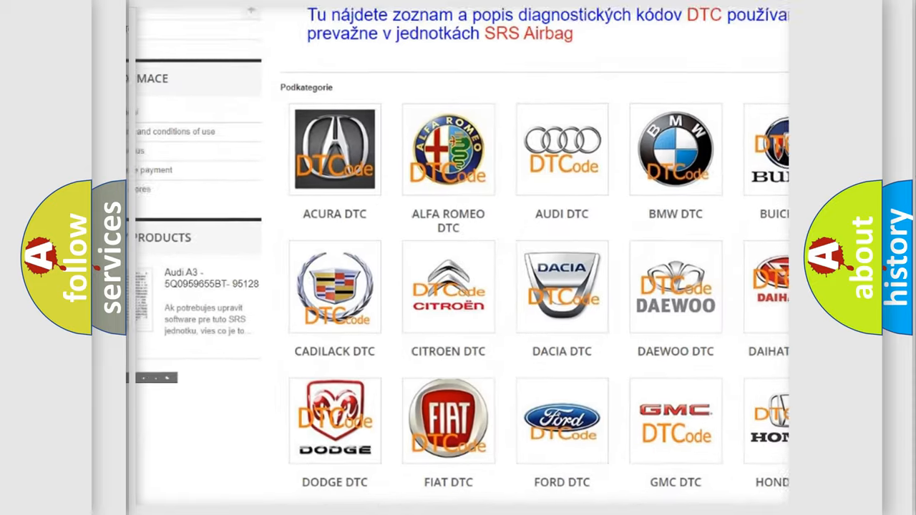
scroll("down", 3)
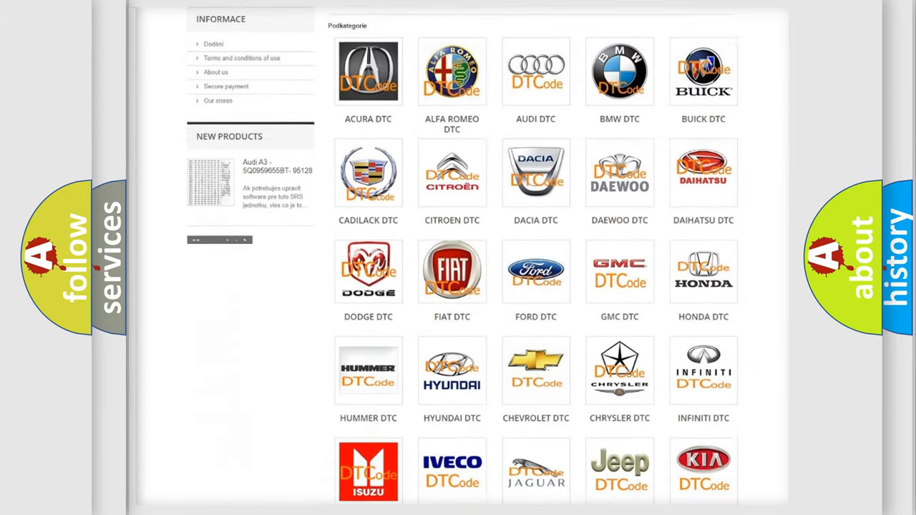
scroll("down", 3)
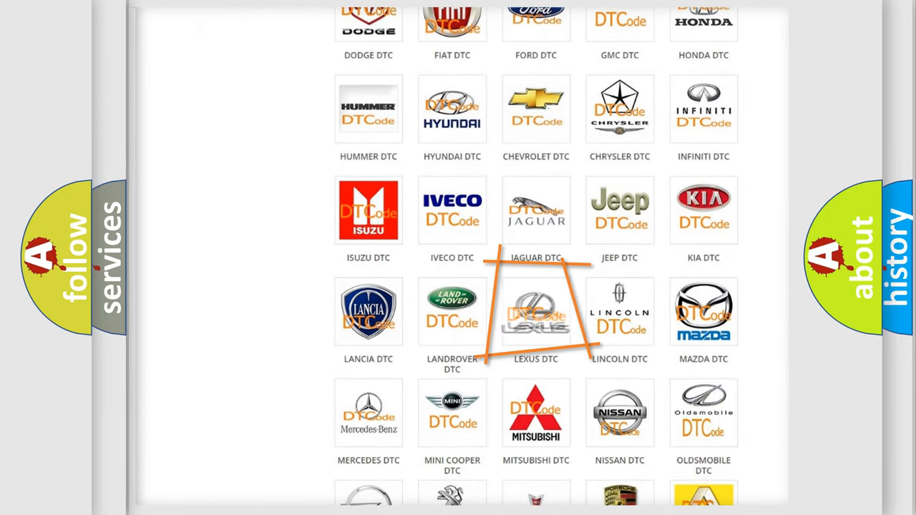